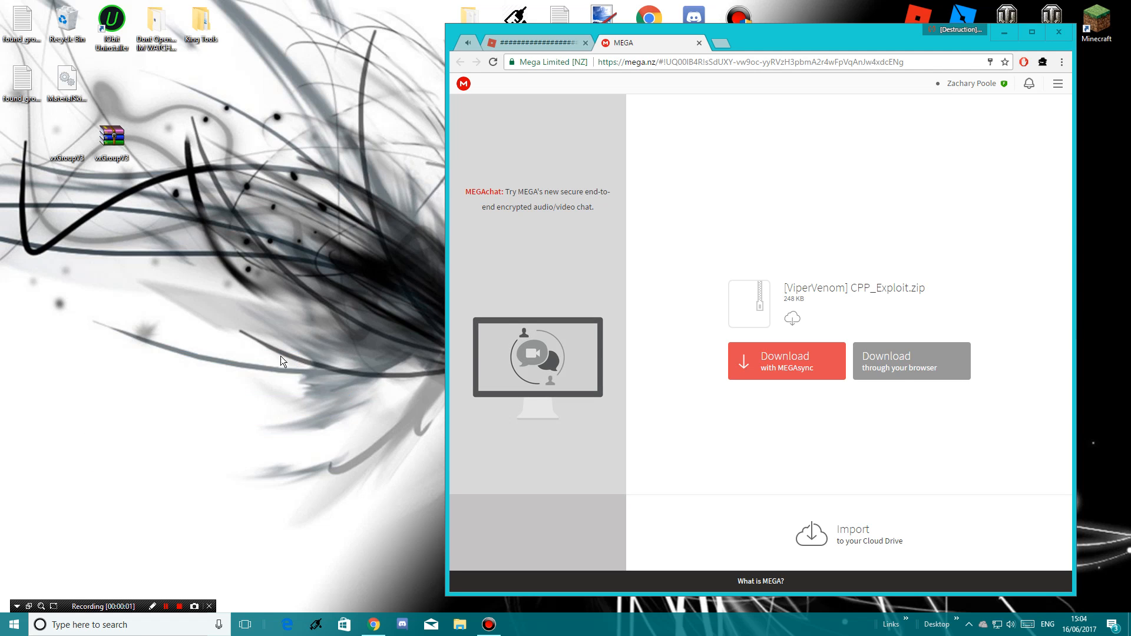
# Start the CPP_Exploit.zip download on MEGA and launch the Roblox game from its page.
pyautogui.click(910, 360)
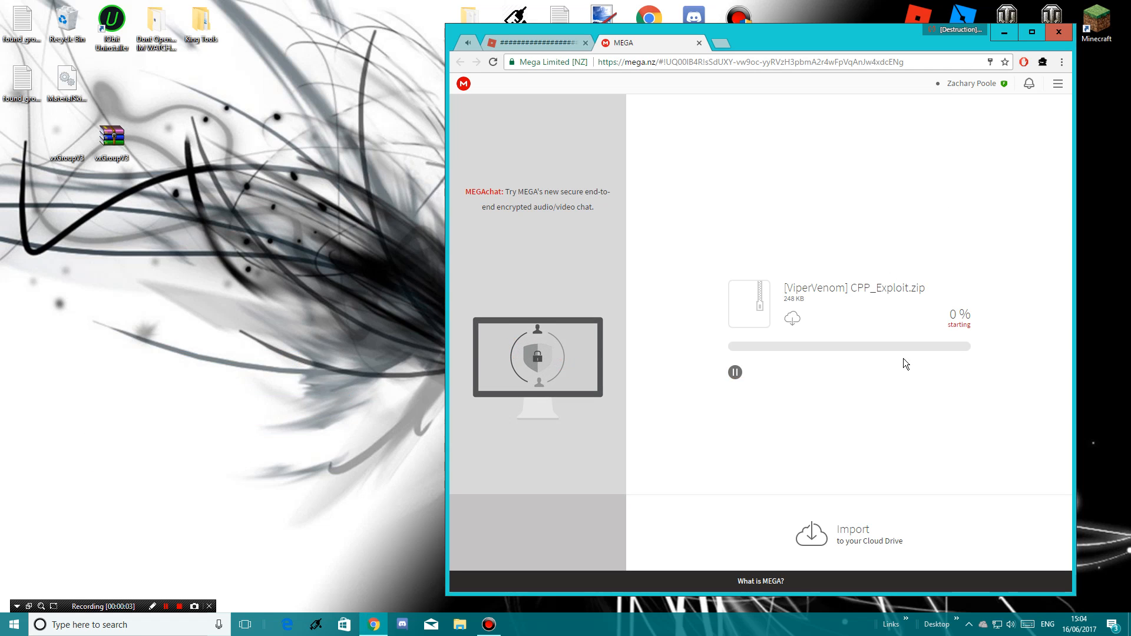
pyautogui.click(534, 42)
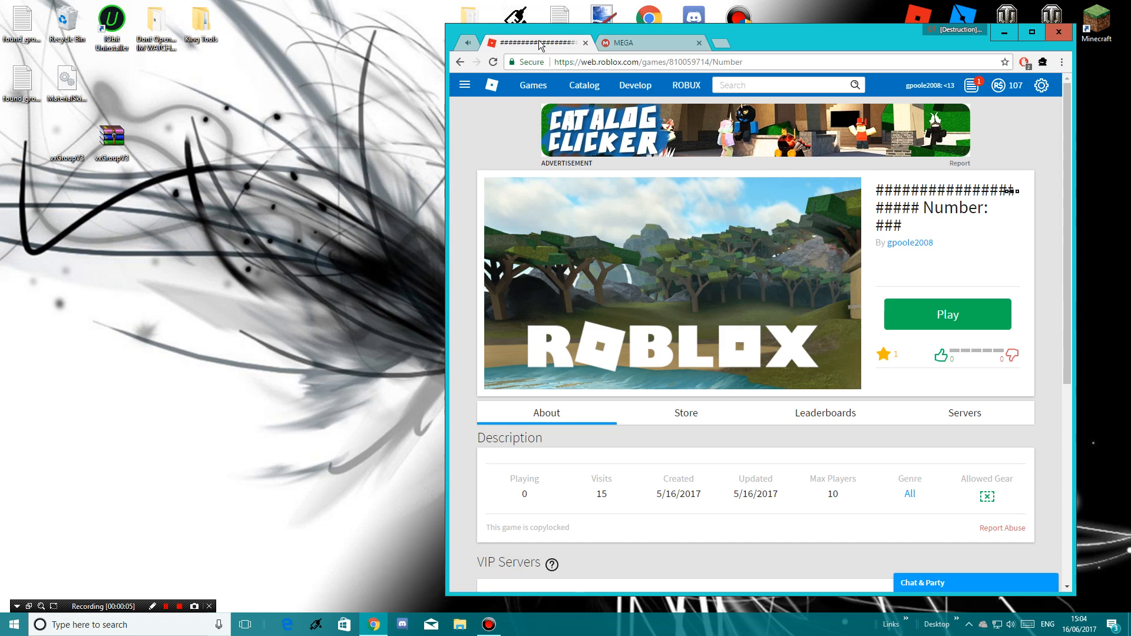
pyautogui.click(947, 315)
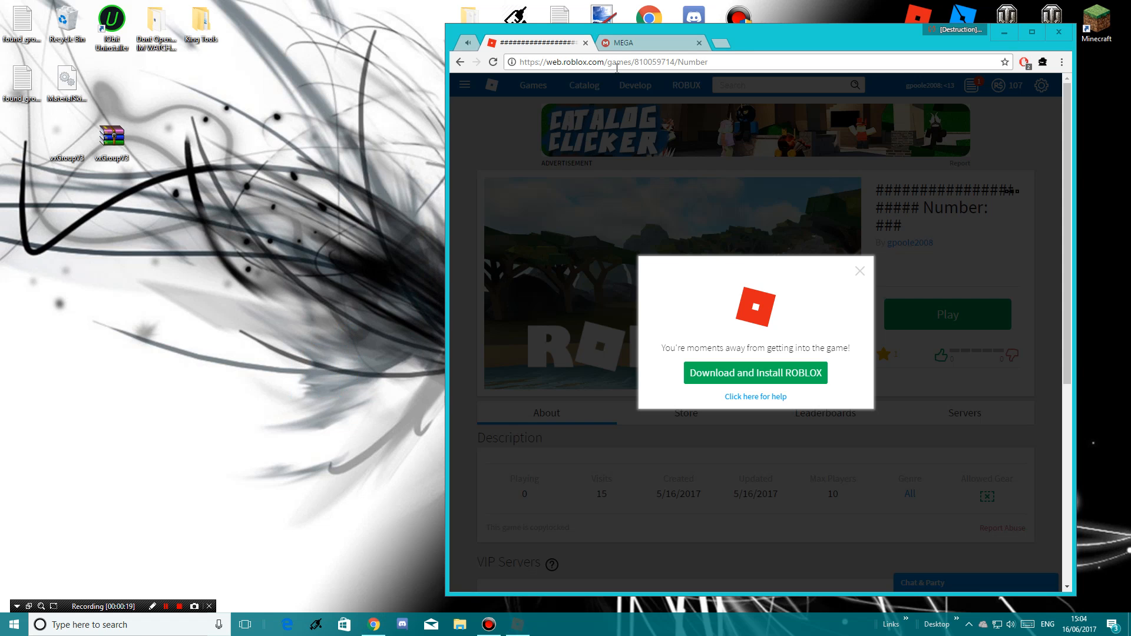
# Check the download progress, then close the Roblox tab once the game has launched.
pyautogui.click(644, 42)
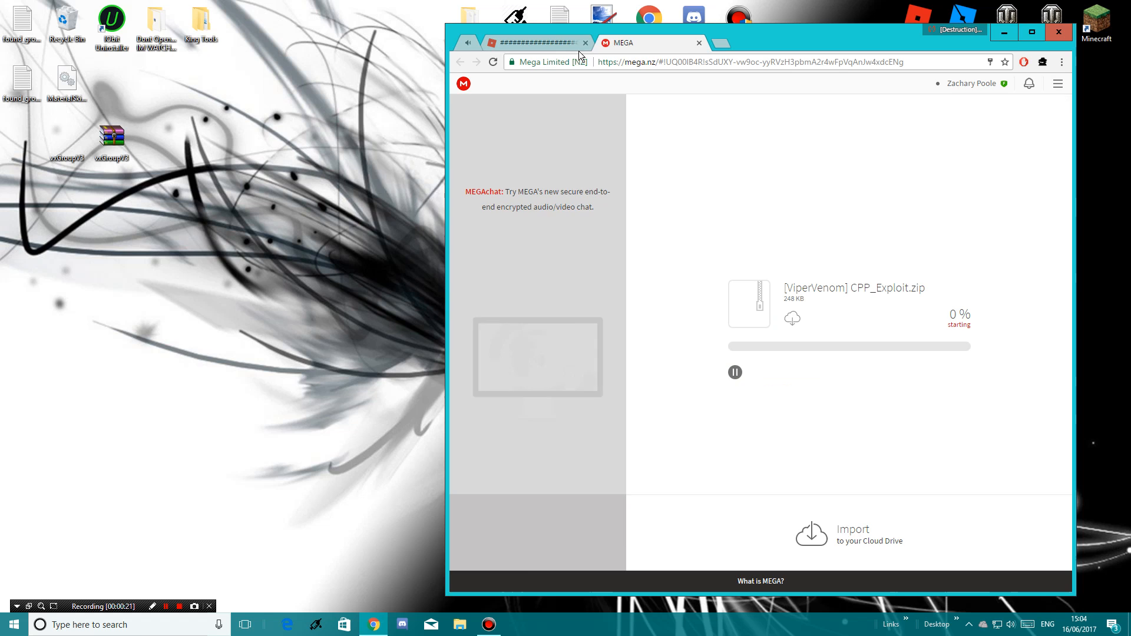
pyautogui.click(526, 43)
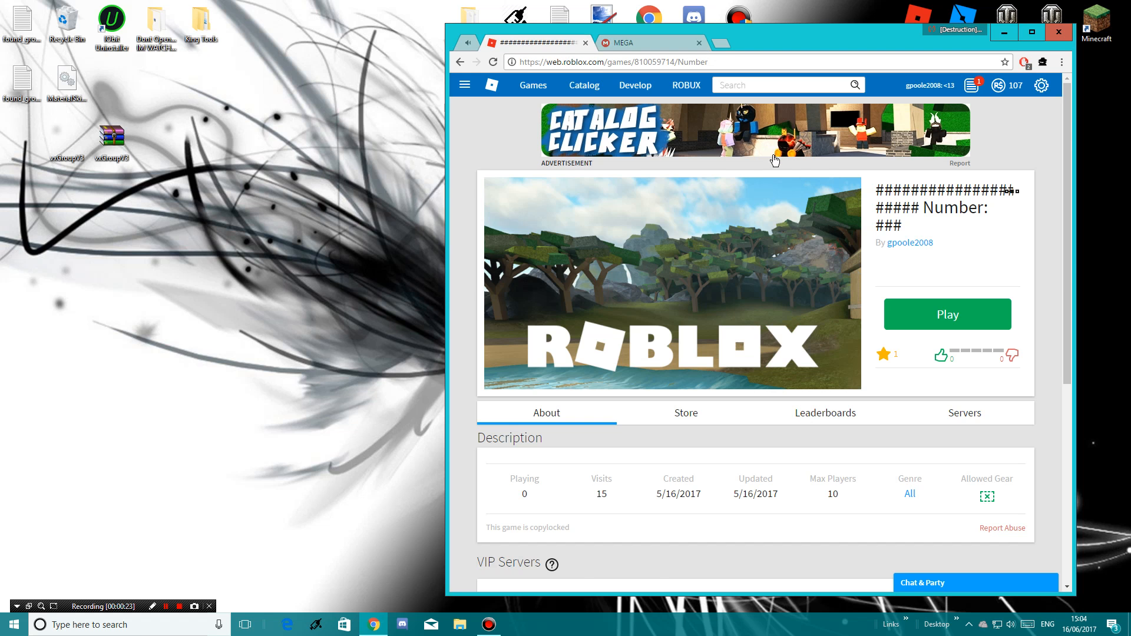
pyautogui.rightClick(533, 42)
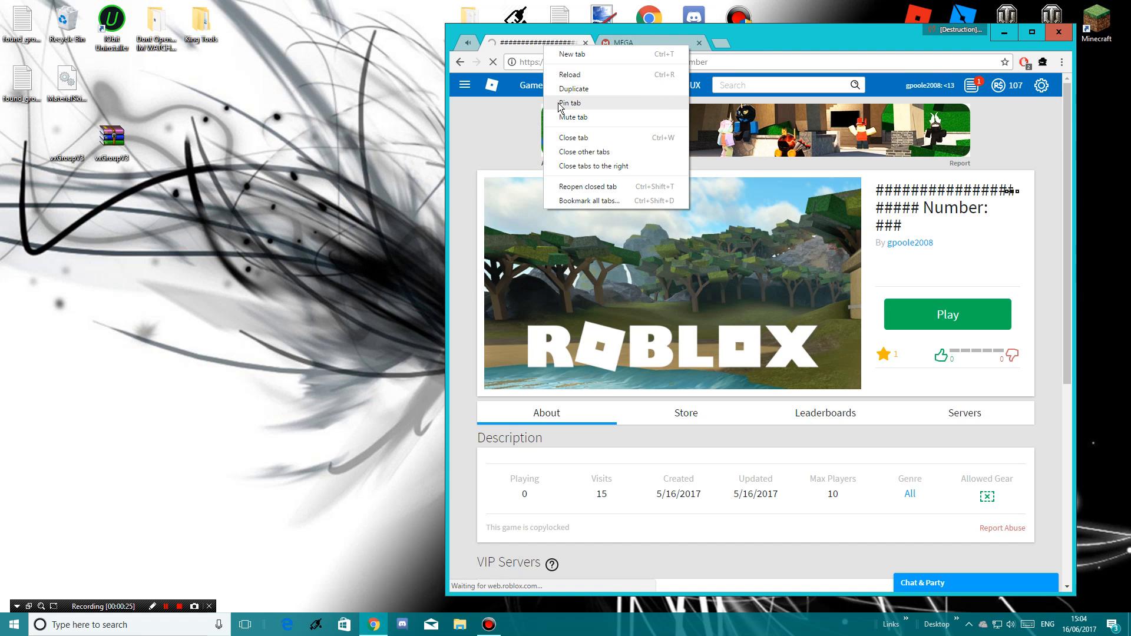
pyautogui.click(621, 43)
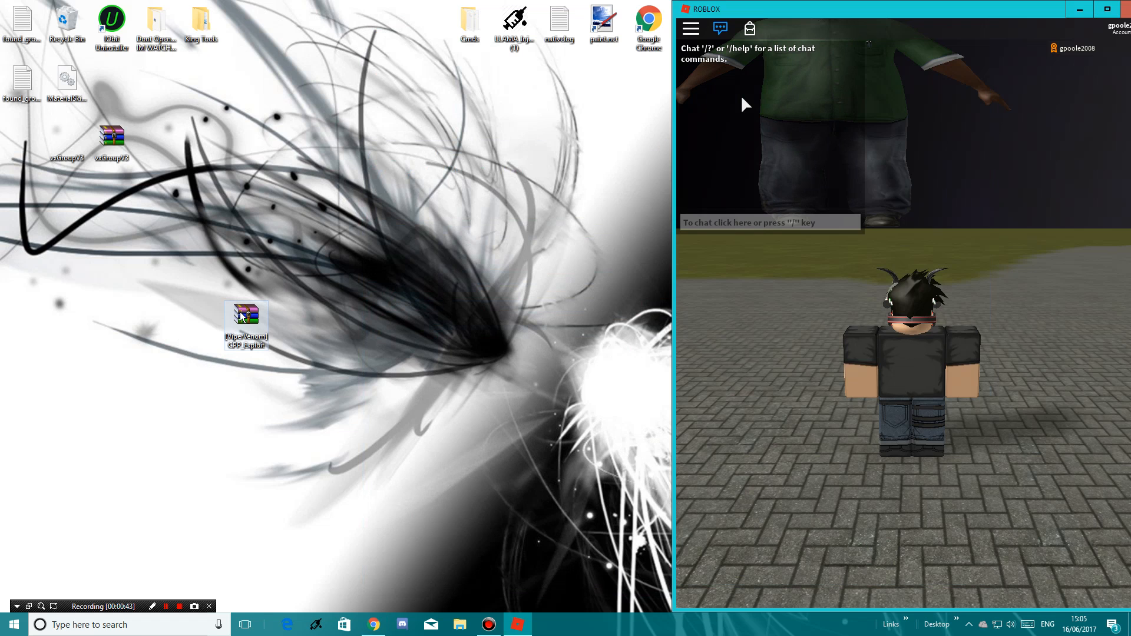
# Extract CPP_Exploit.zip to the desktop with WinRAR and launch dllinjector from the extracted folder.
pyautogui.rightClick(245, 323)
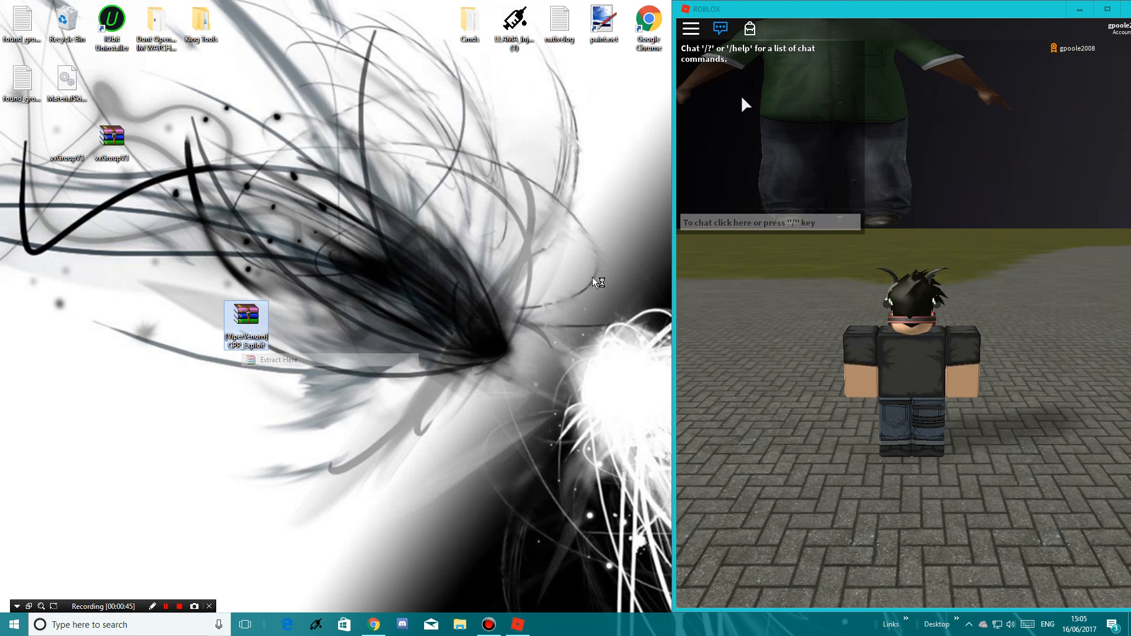
pyautogui.click(275, 360)
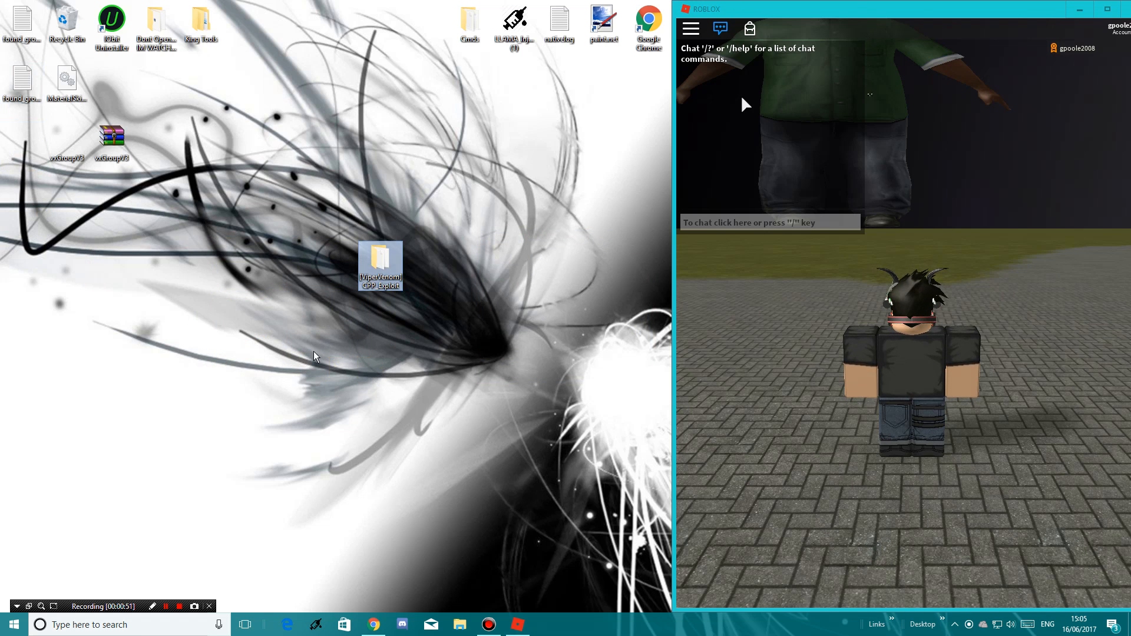
pyautogui.doubleClick(379, 265)
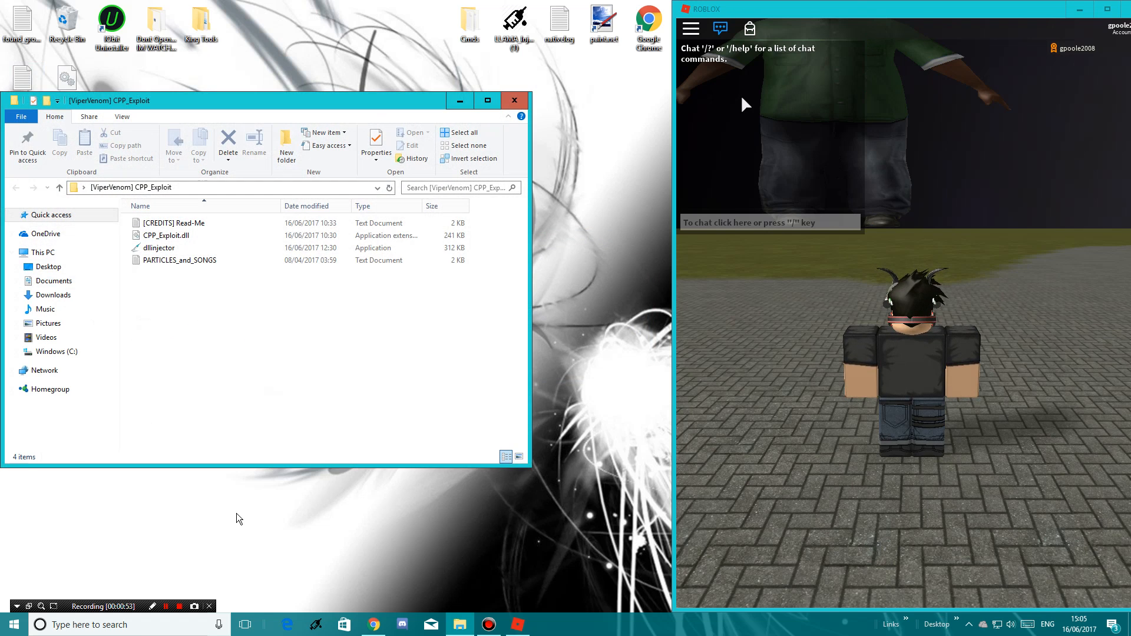
pyautogui.click(157, 247)
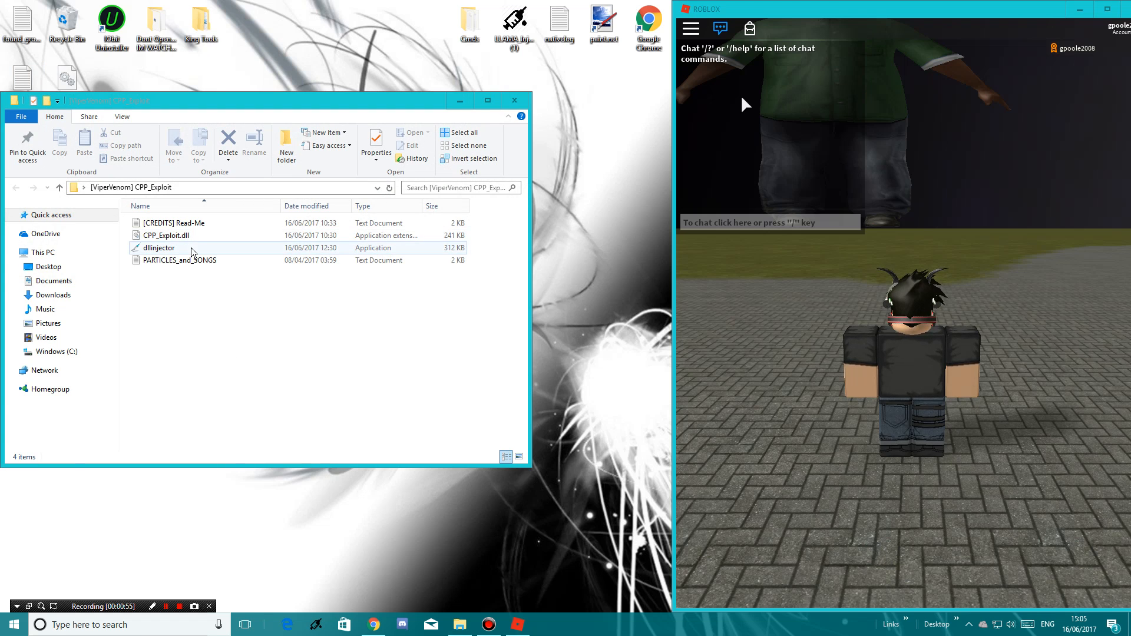
pyautogui.doubleClick(156, 248)
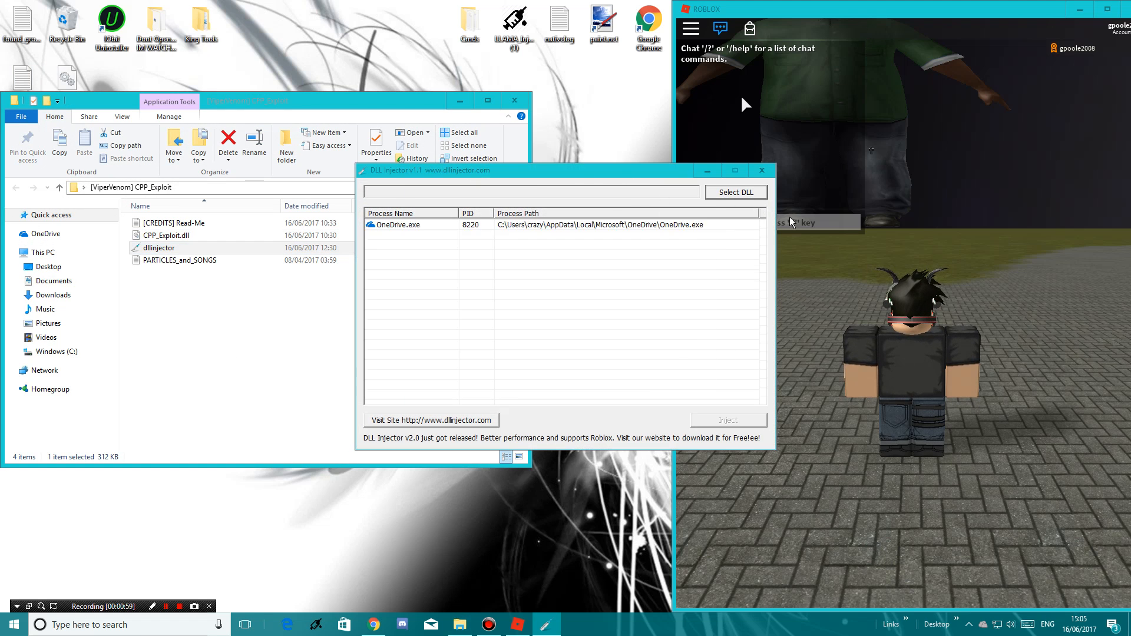
# Inject CPP_Exploit.dll into RobloxPlayerBeta.exe and acknowledge the injection and trial notices.
pyautogui.click(735, 192)
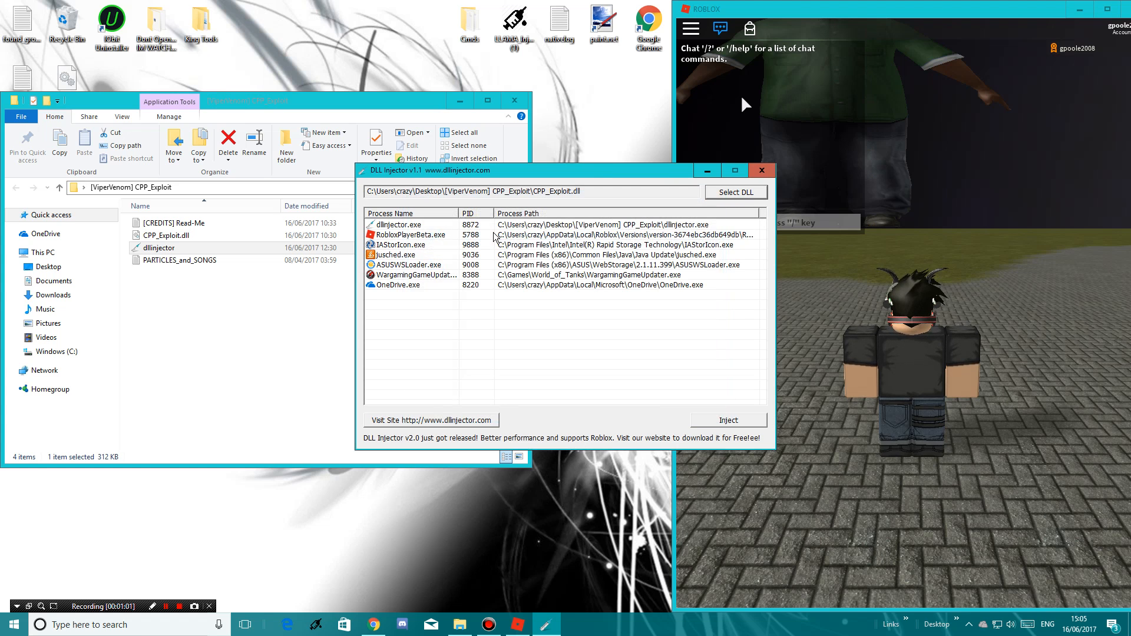
pyautogui.click(728, 419)
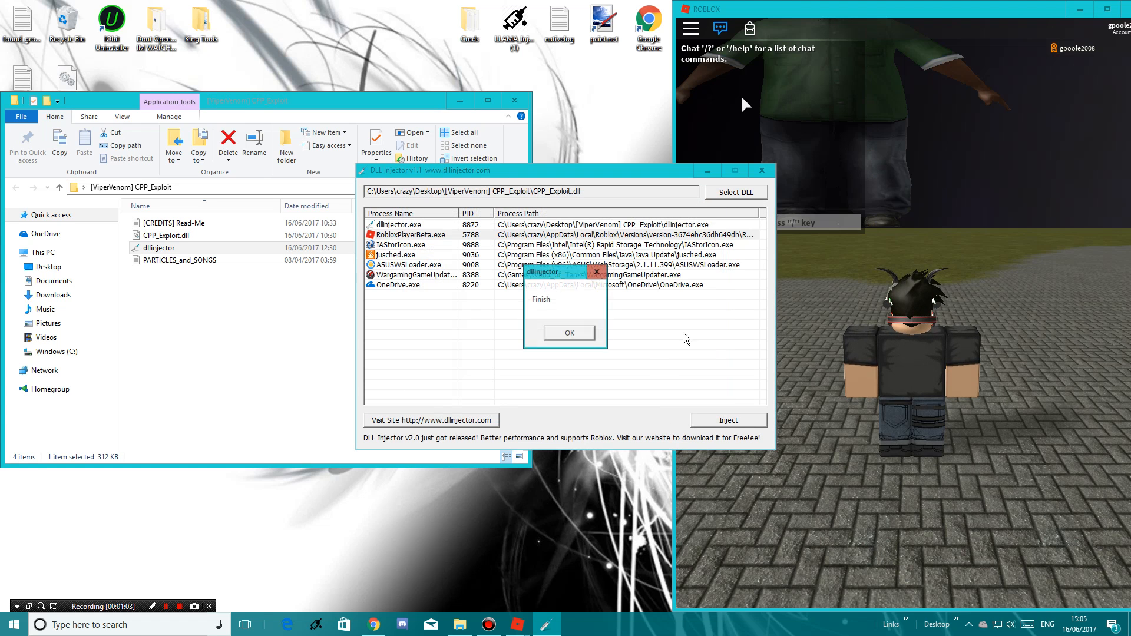
pyautogui.click(568, 332)
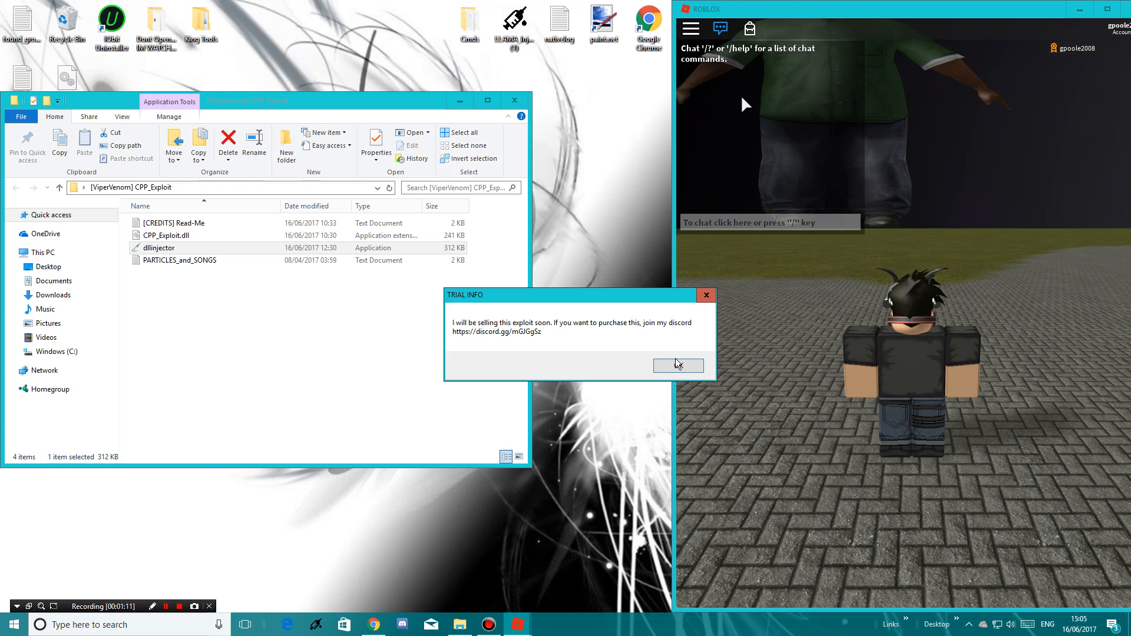
pyautogui.click(676, 365)
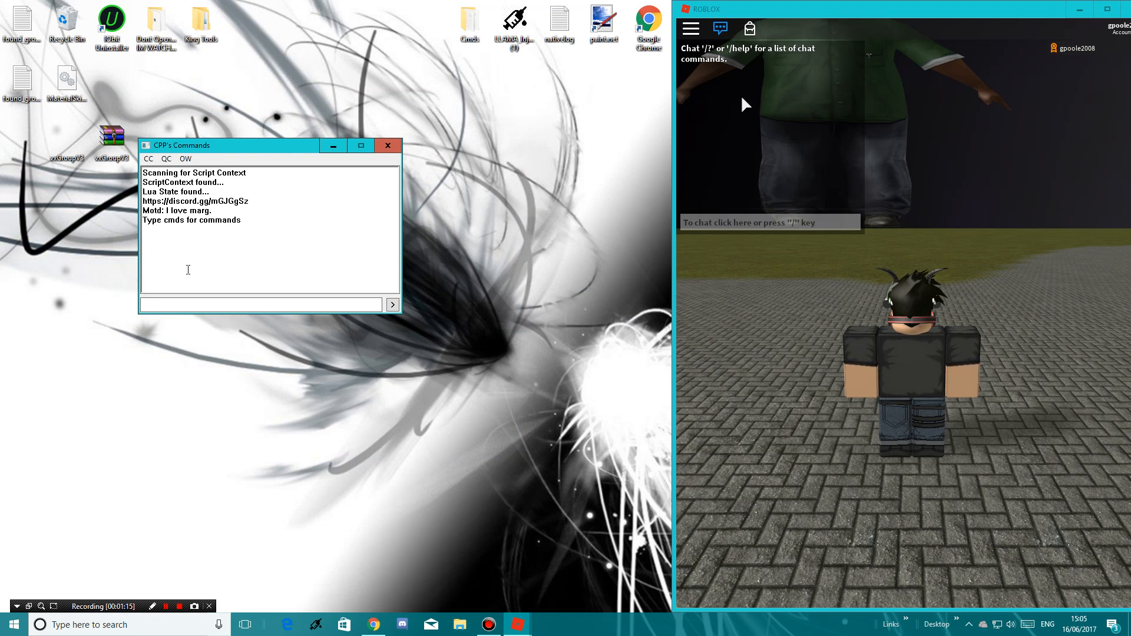
# Run ws me 500, btools, fire and print commands on the avatar, then scroll the cmds list.
pyautogui.write('c')
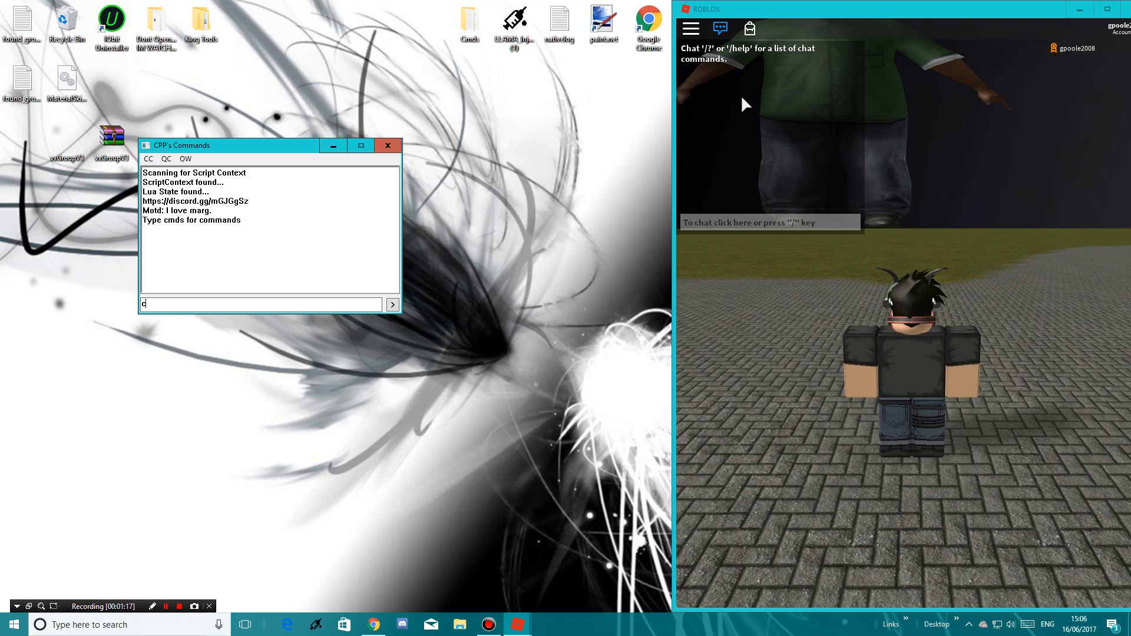
pyautogui.write('ws me 500')
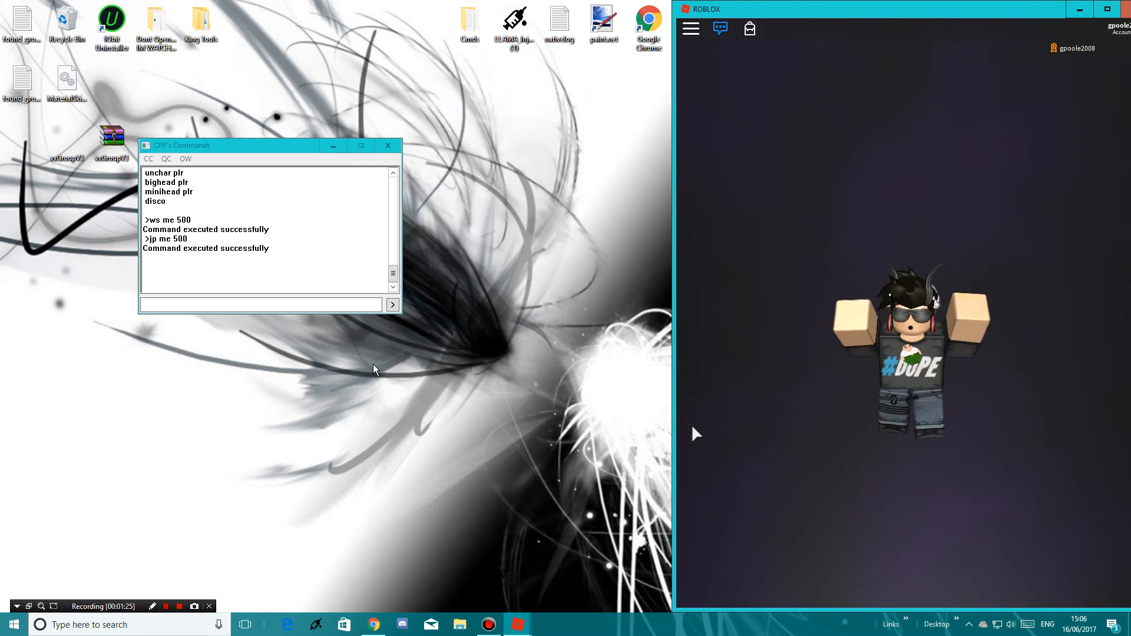
pyautogui.write('btools mne')
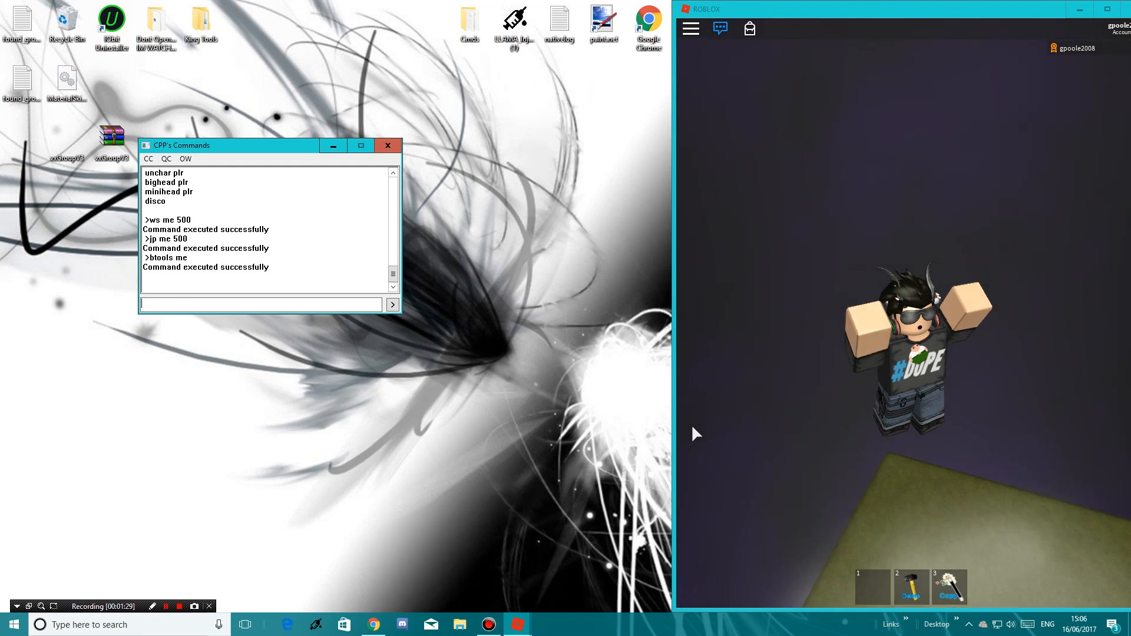
pyautogui.write('fire')
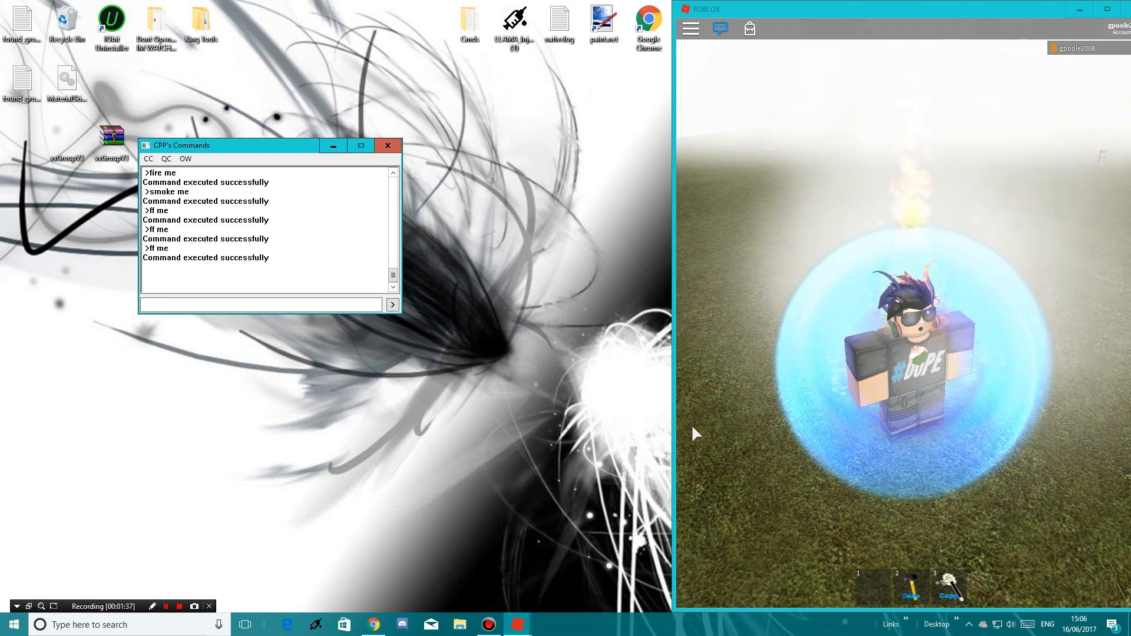
pyautogui.write('print')
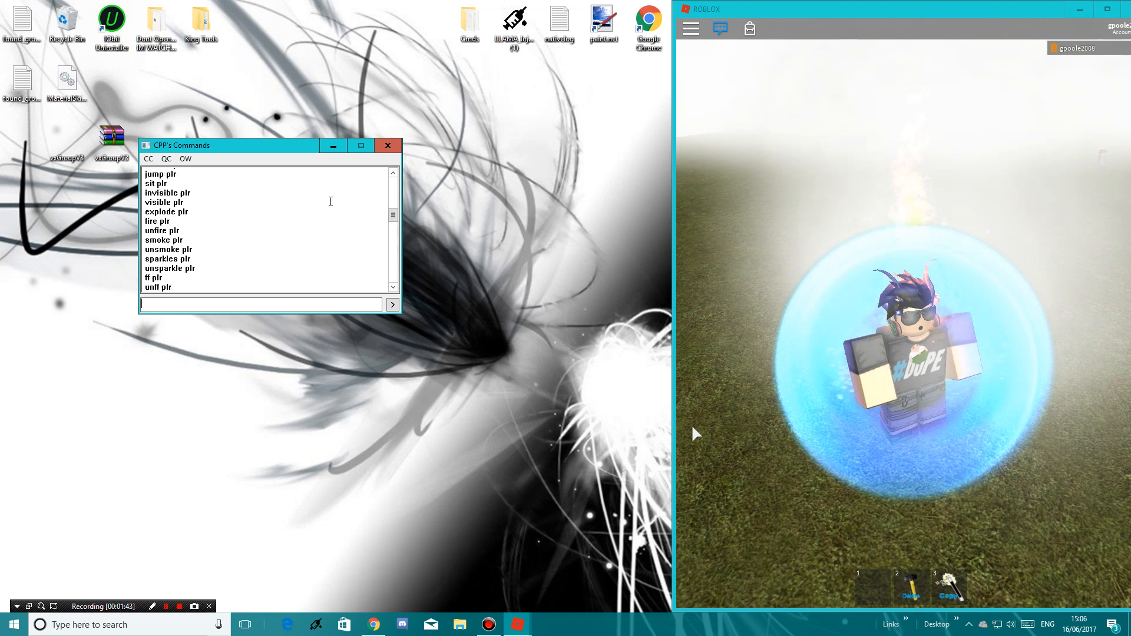
pyautogui.scroll(-3)
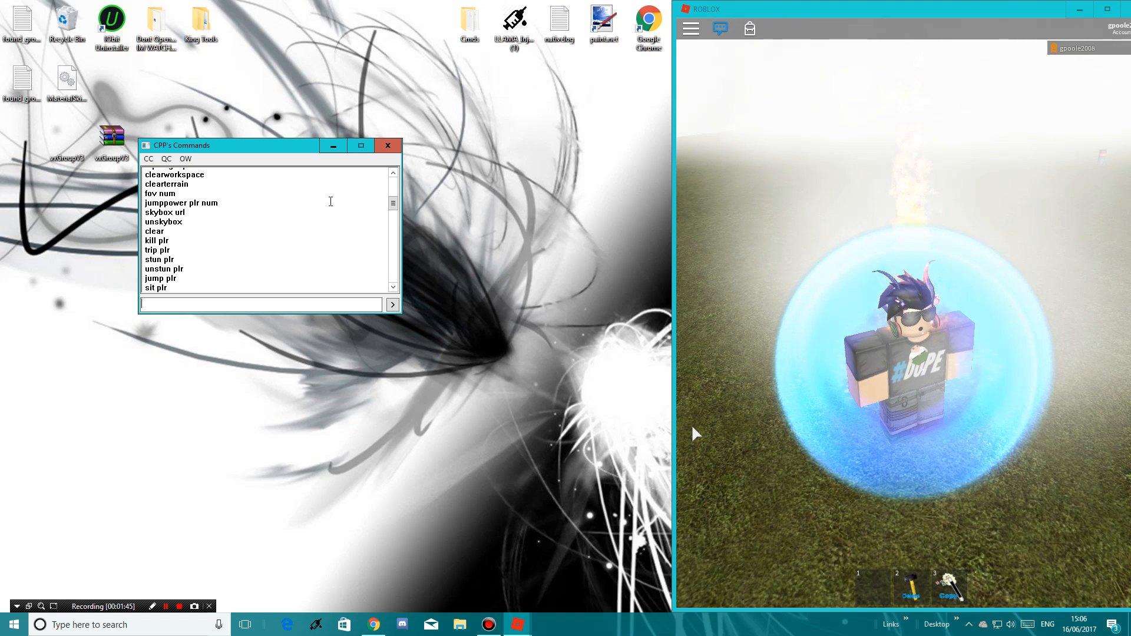